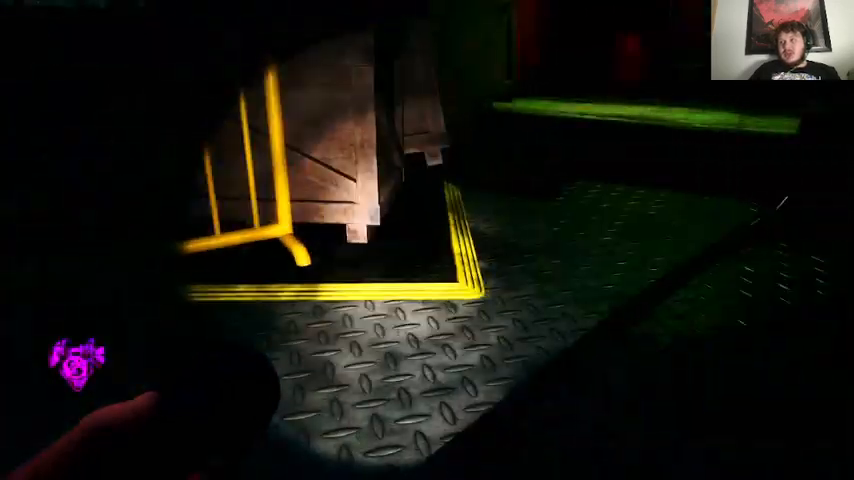
mouse_move(428, 240)
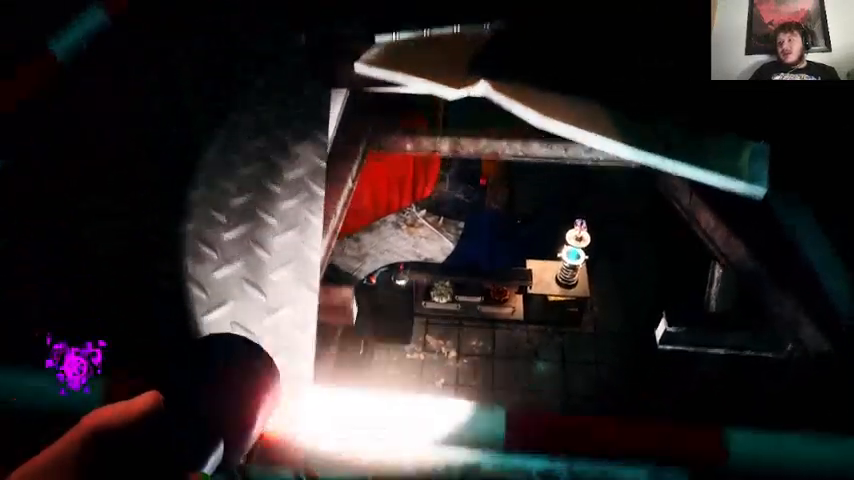
mouse_move(428, 240)
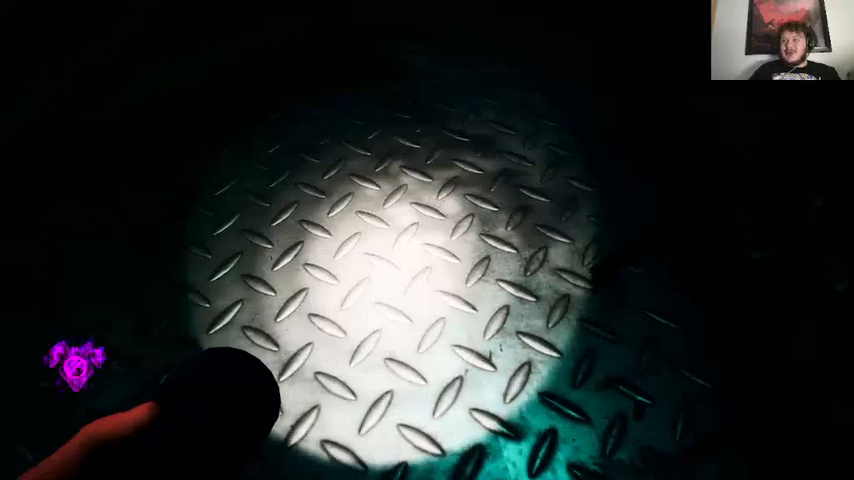
mouse_move(428, 240)
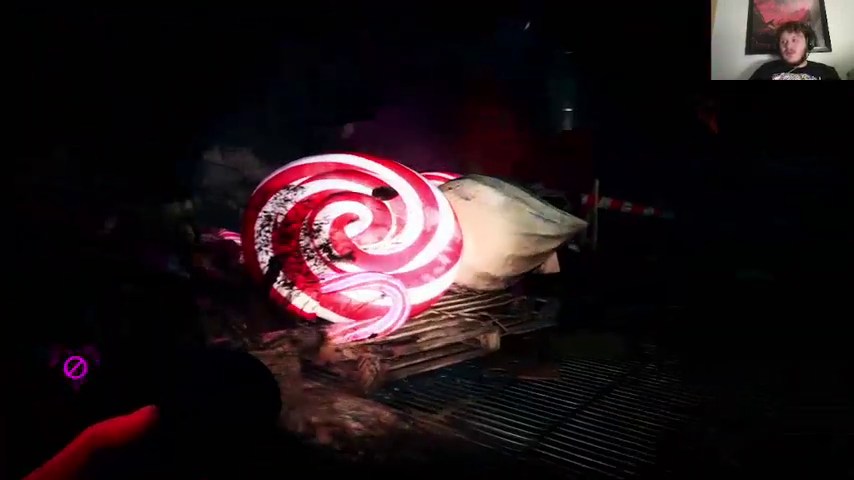
mouse_move(428, 240)
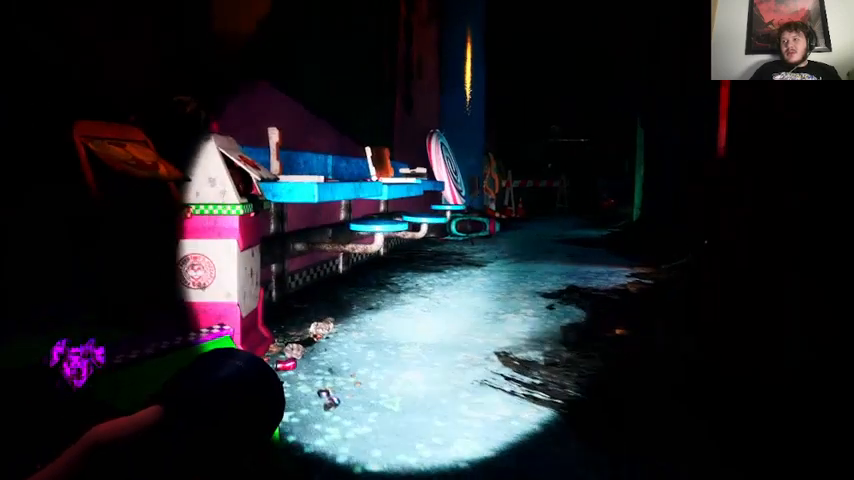
mouse_move(428, 240)
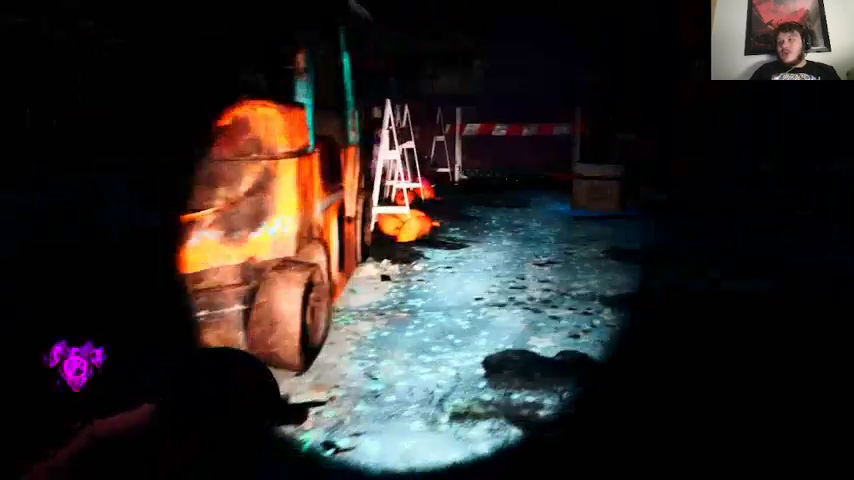
mouse_move(428, 240)
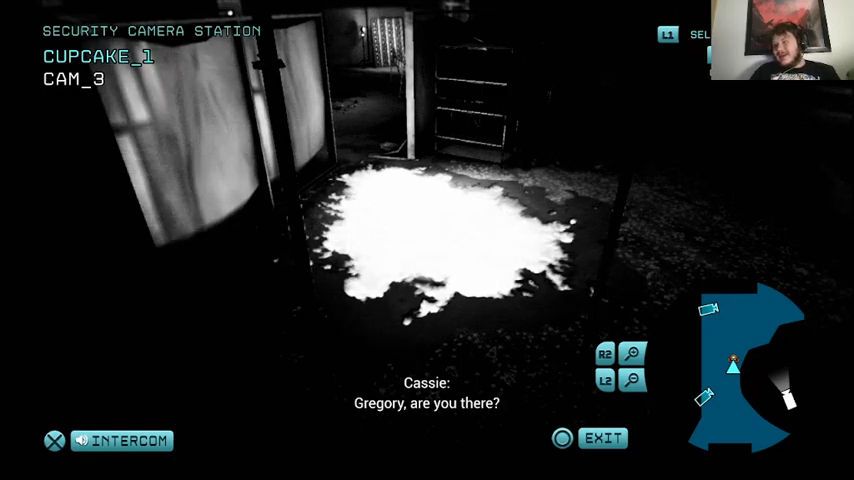
Bring up the security station camera feed and view CAM_3.
click(602, 438)
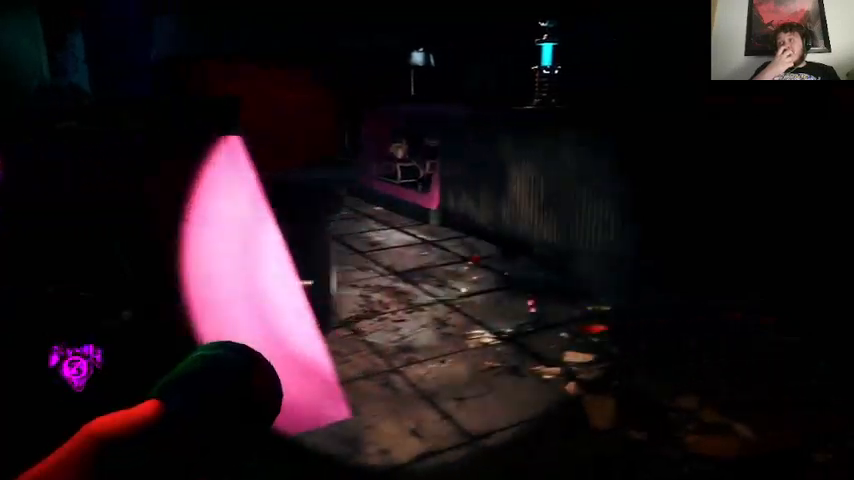
mouse_move(428, 240)
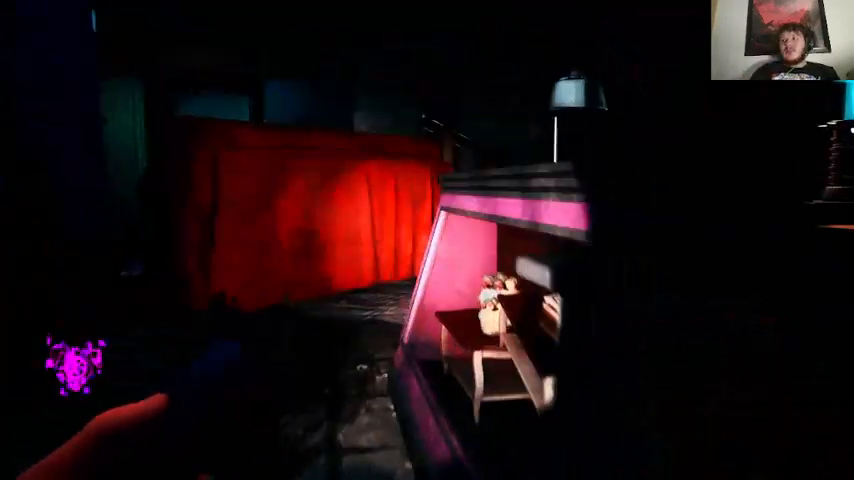
mouse_move(428, 240)
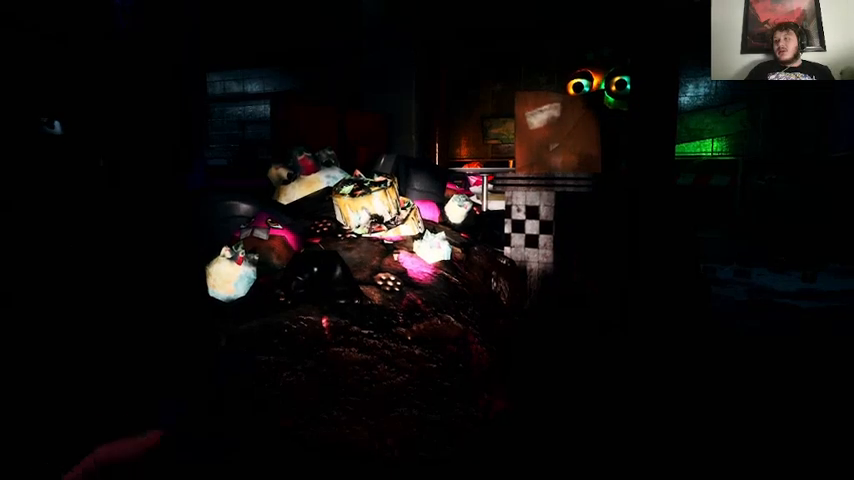
mouse_move(428, 240)
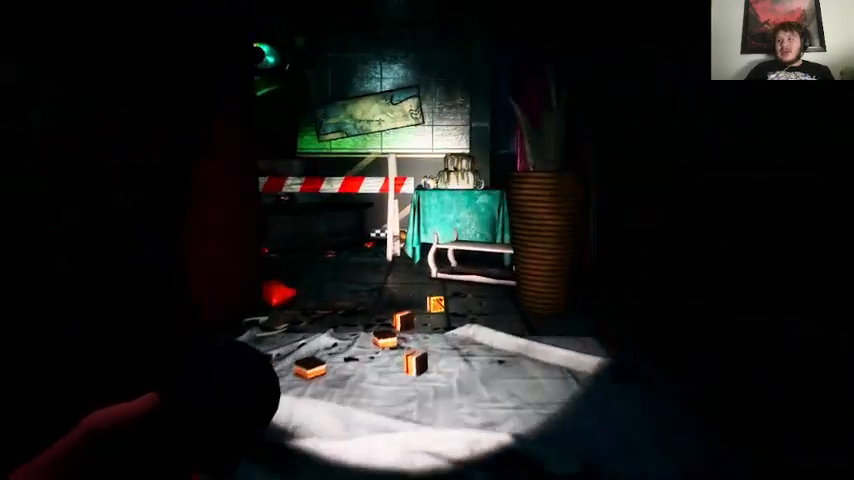
mouse_move(428, 240)
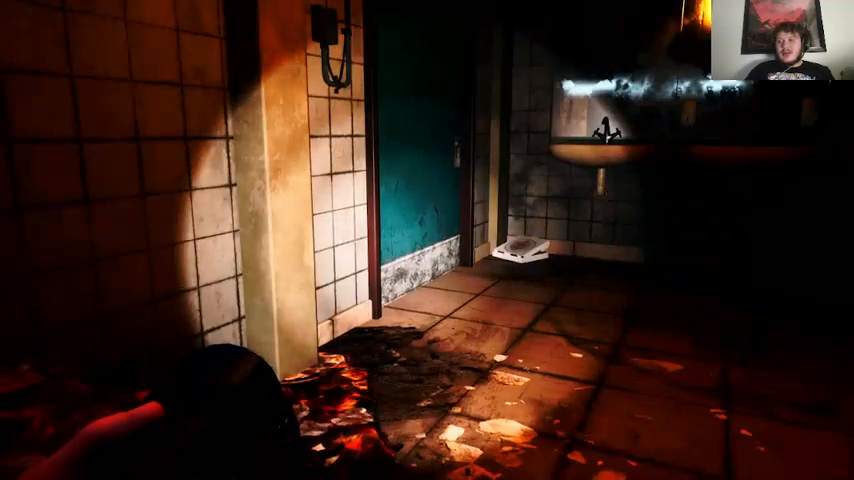
mouse_move(428, 240)
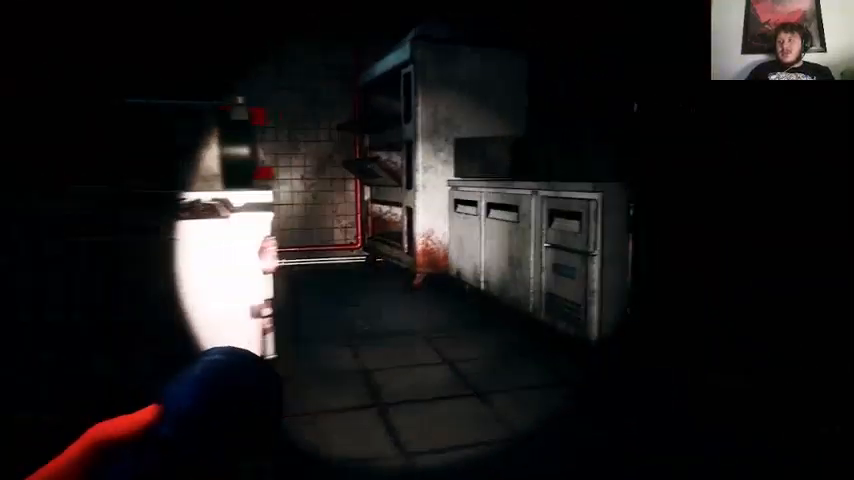
mouse_move(428, 240)
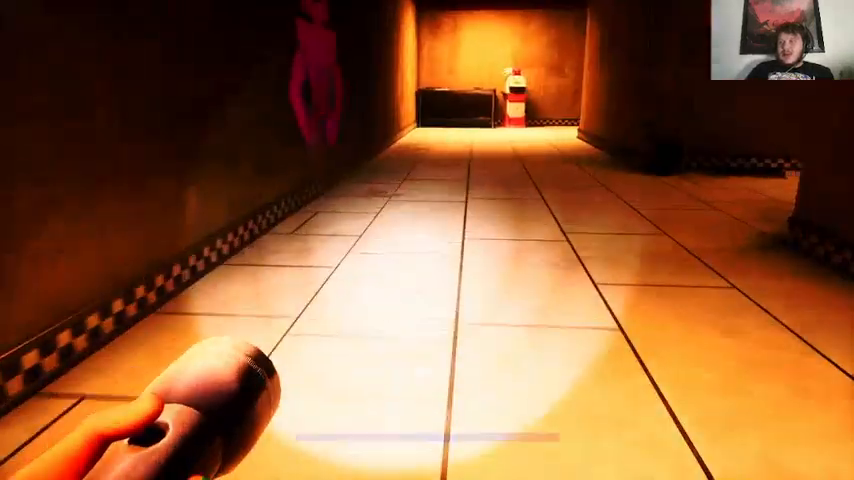
Walk forward down the orange-lit hallway past the pink figure on the wall.
key(w)
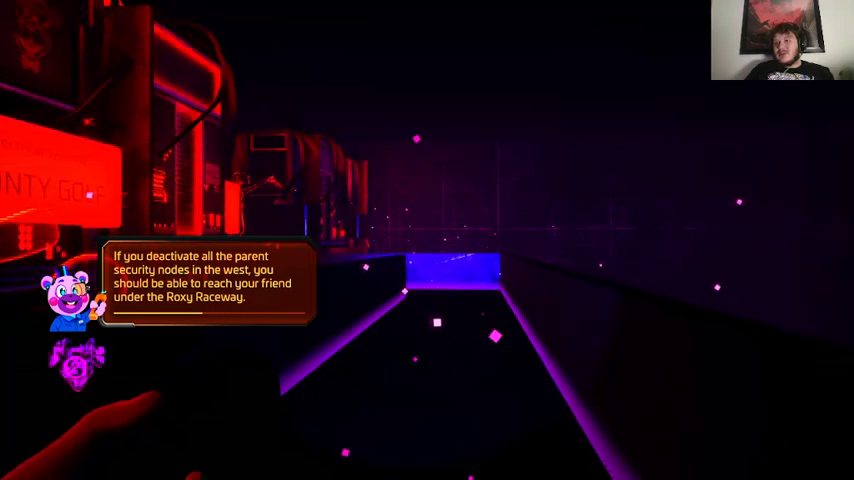
mouse_move(428, 240)
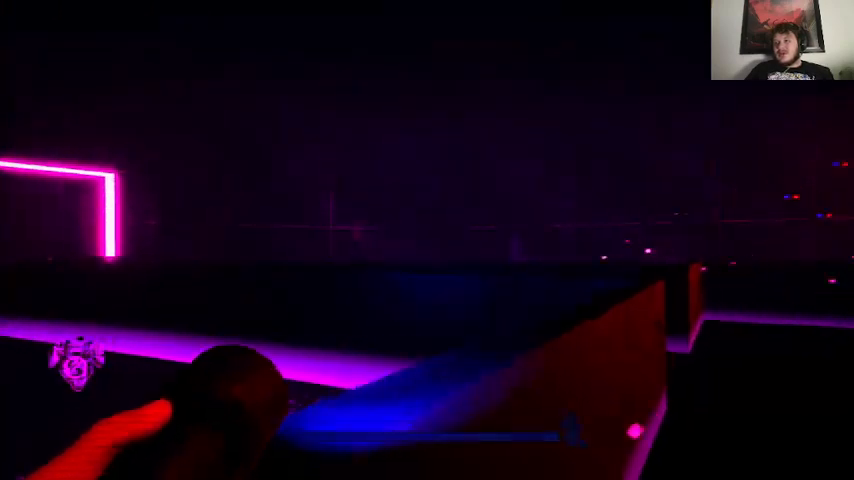
mouse_move(428, 240)
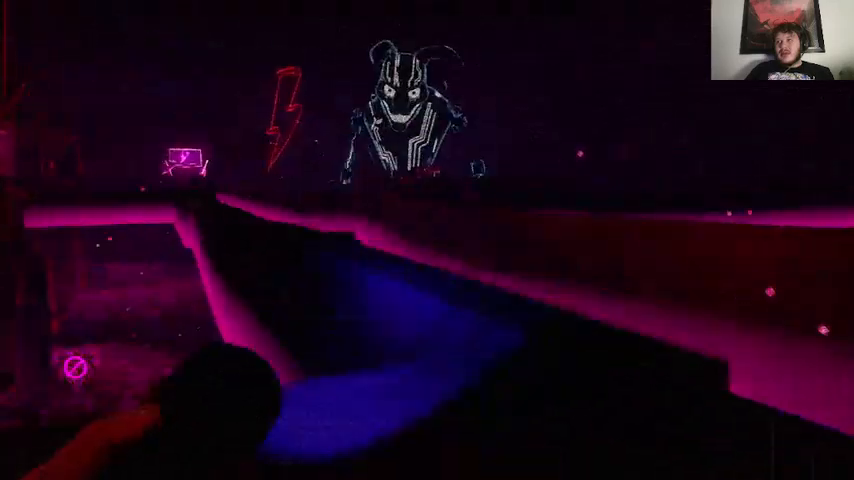
mouse_move(428, 240)
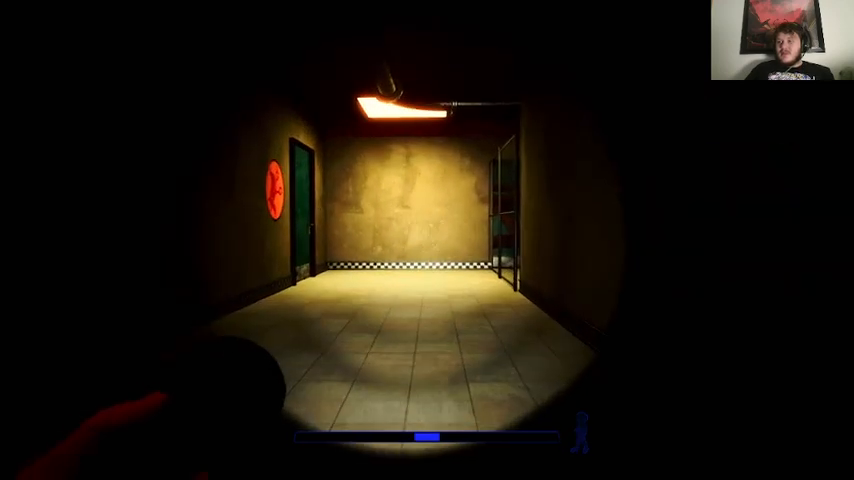
Walk into the tiled corridor with the hanging lamp and green door on the left.
key(w)
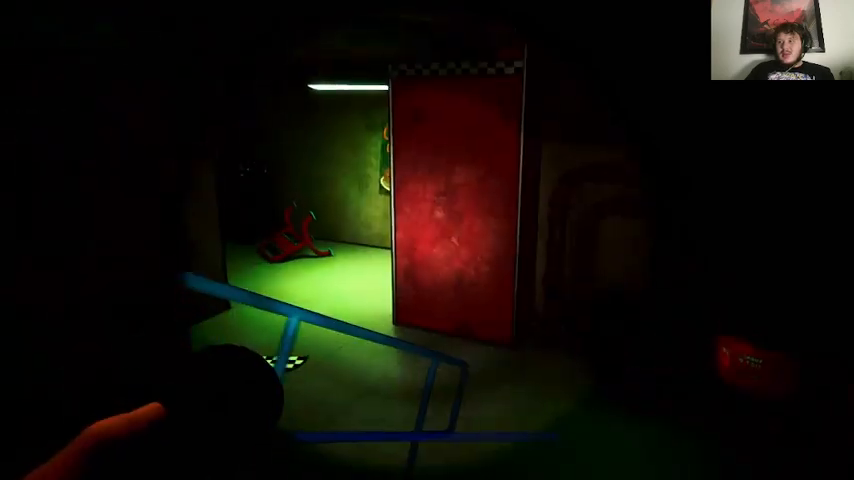
mouse_move(428, 240)
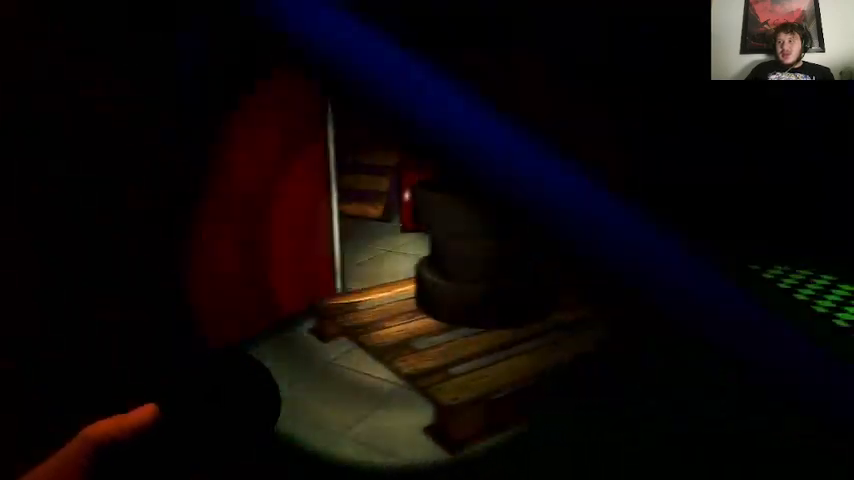
mouse_move(428, 240)
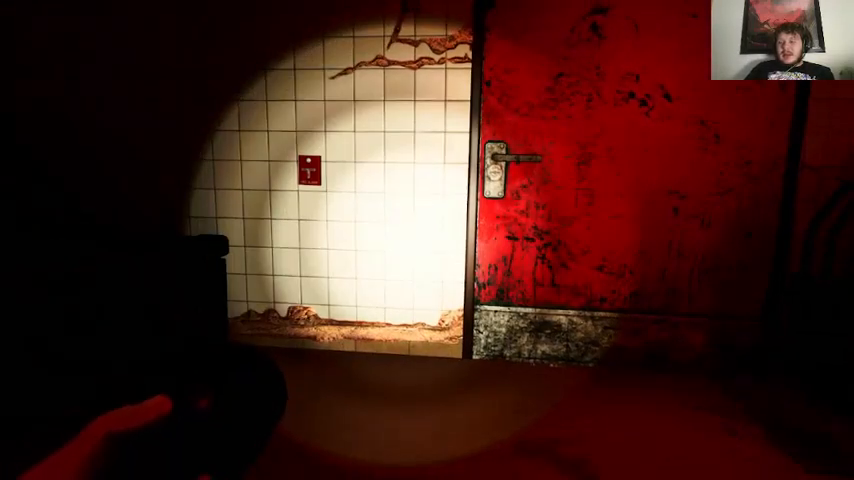
mouse_move(428, 240)
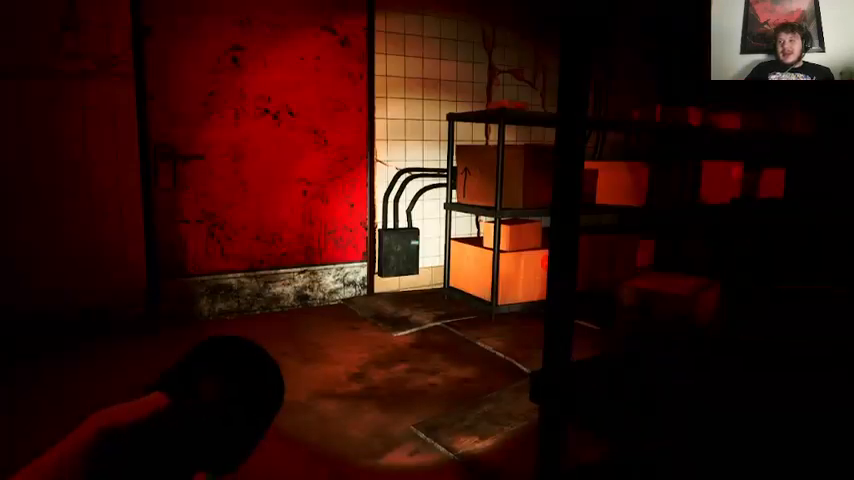
mouse_move(428, 240)
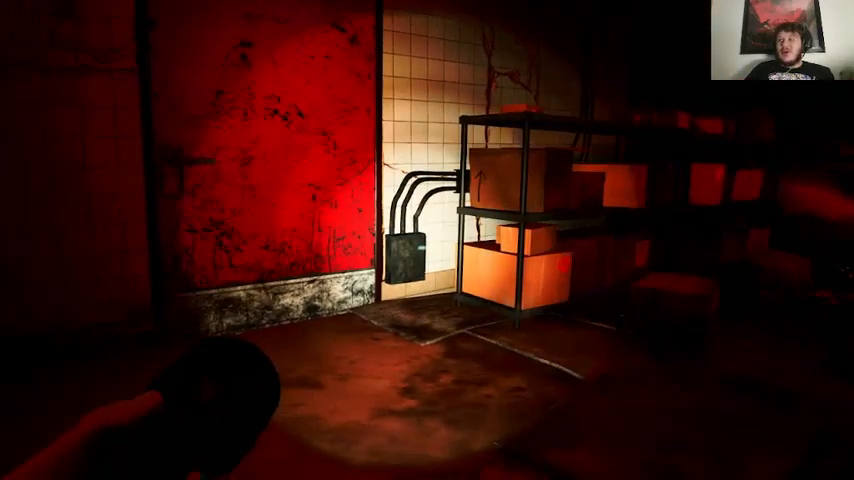